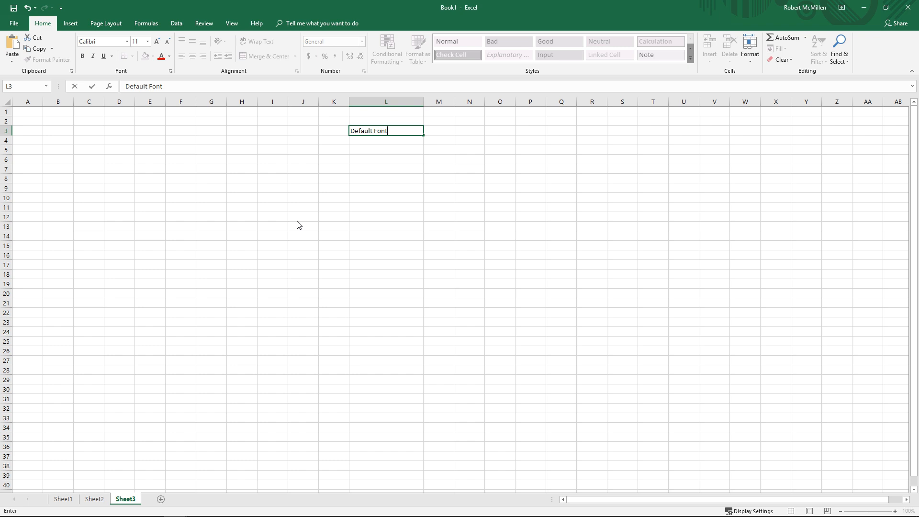
mouse_move(69, 126)
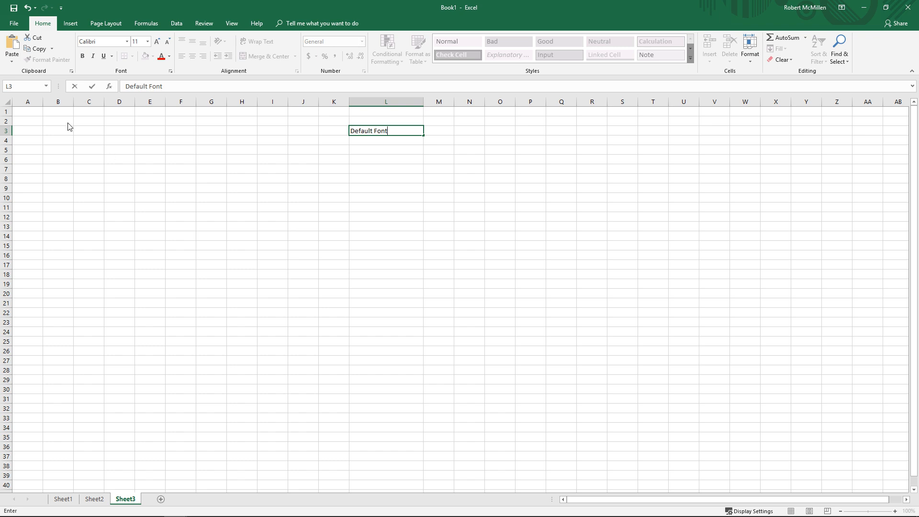
Step: Commit the text 'Default Font' in cell L3 of Sheet3
key(Return)
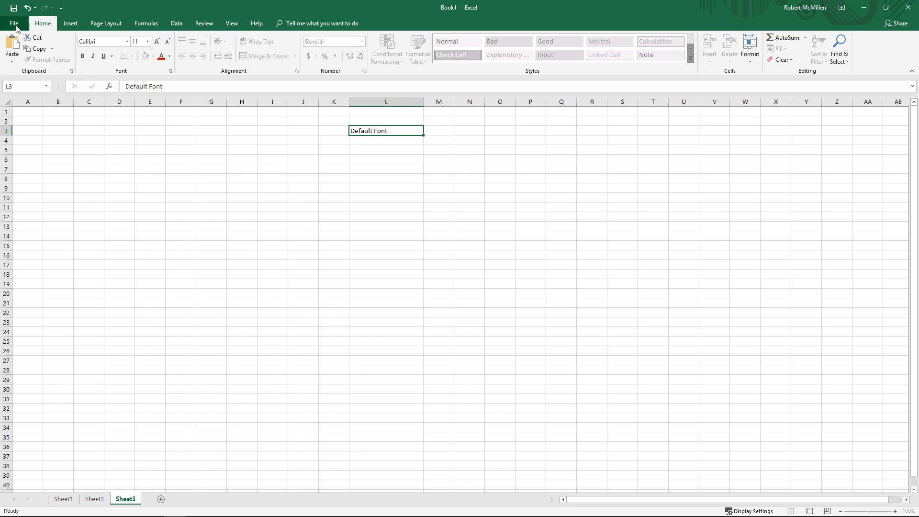
Step: Reach the General page of Excel Options via File > Options
click(12, 23)
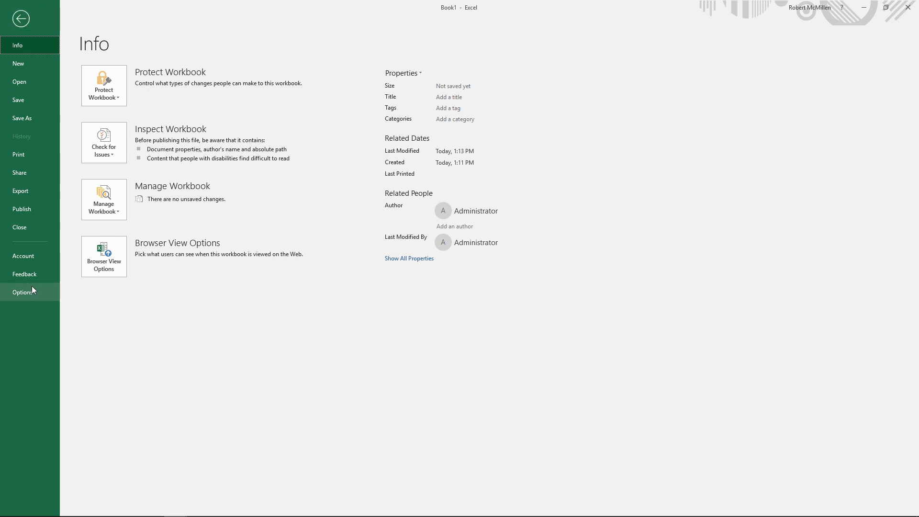
click(23, 292)
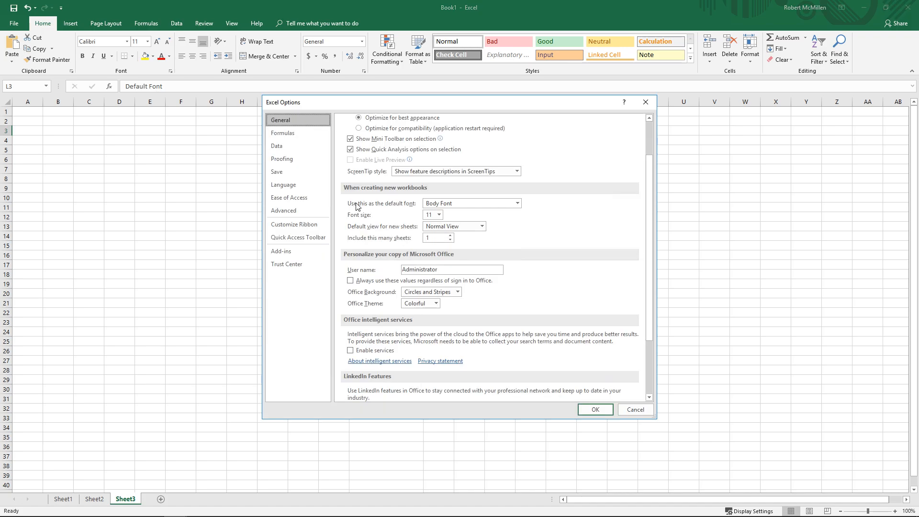
mouse_move(451, 216)
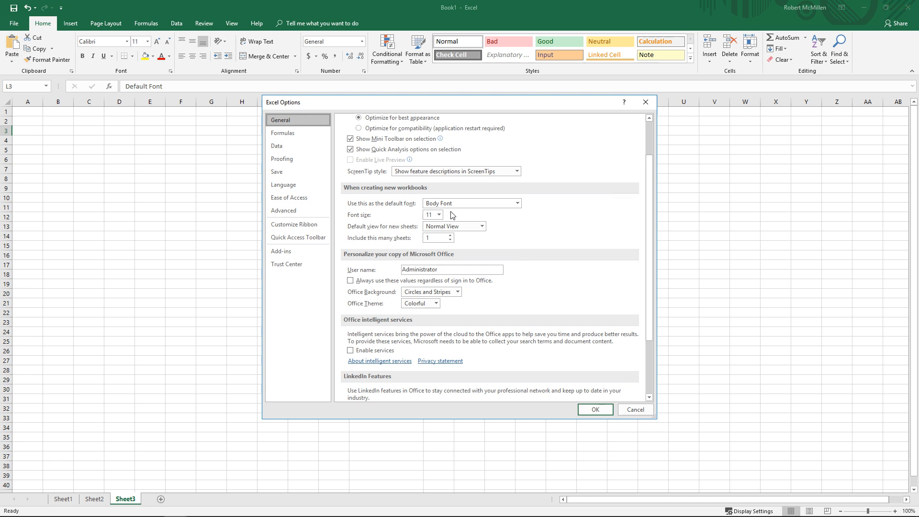
click(439, 215)
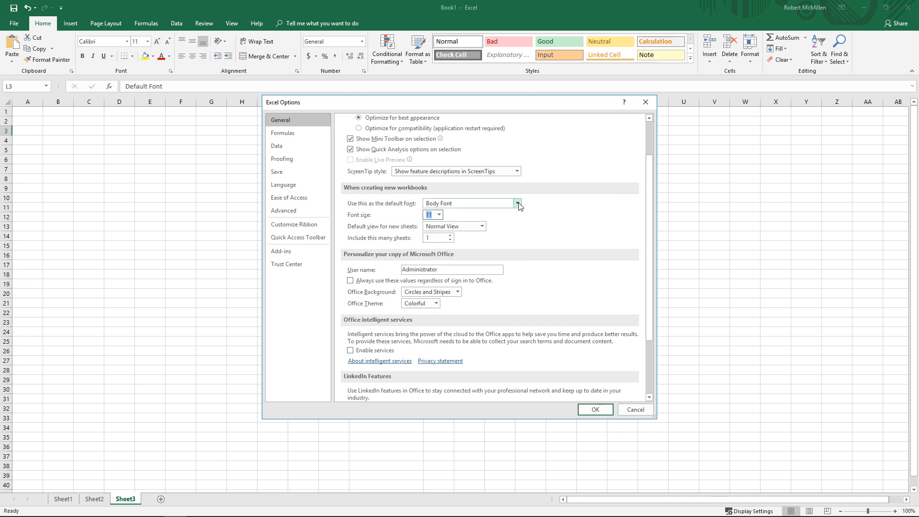
scroll(up, 3)
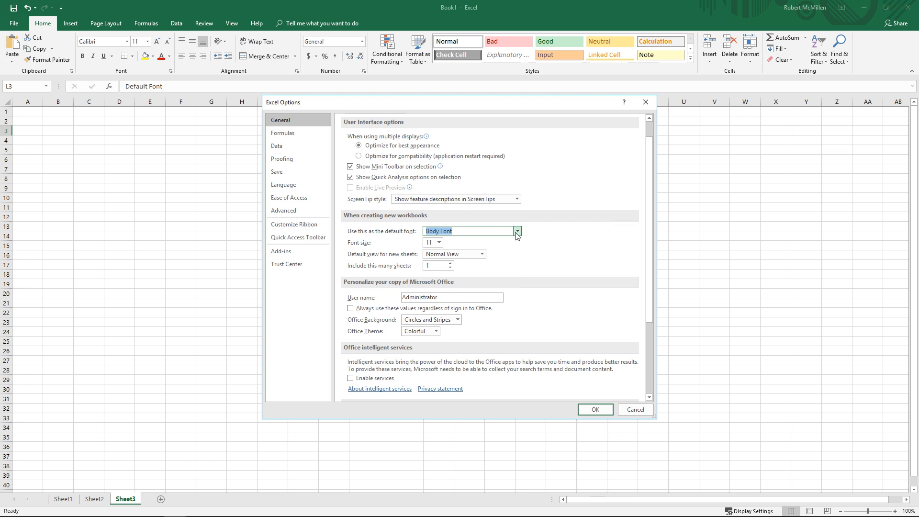
Step: Set the default font for new workbooks to Arial, size 14, and apply it
click(515, 231)
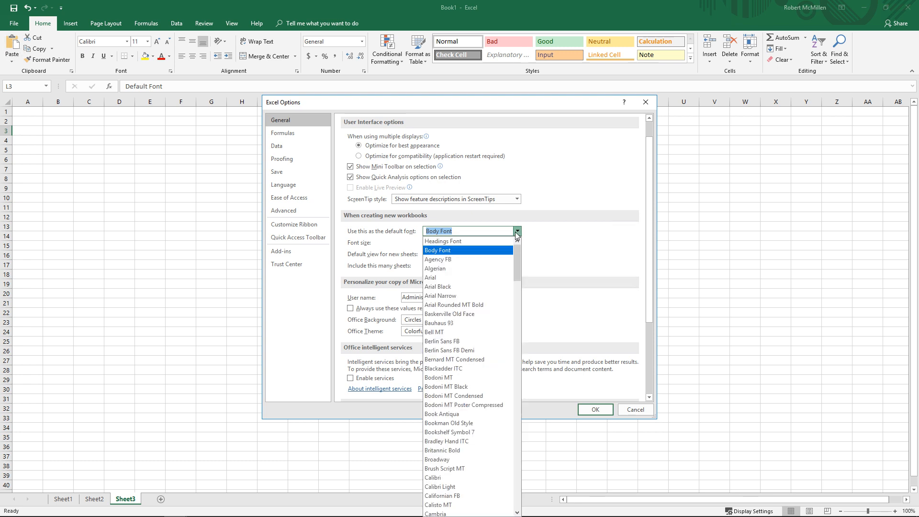
click(430, 278)
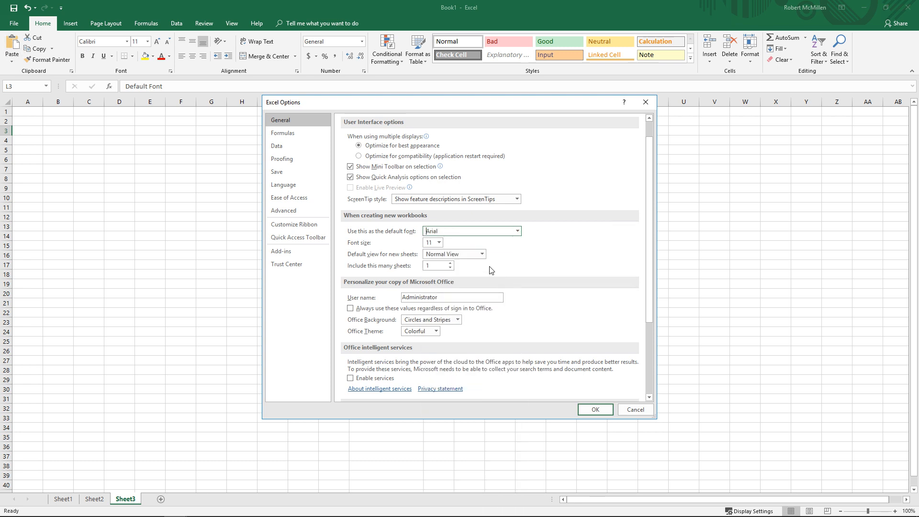
click(439, 242)
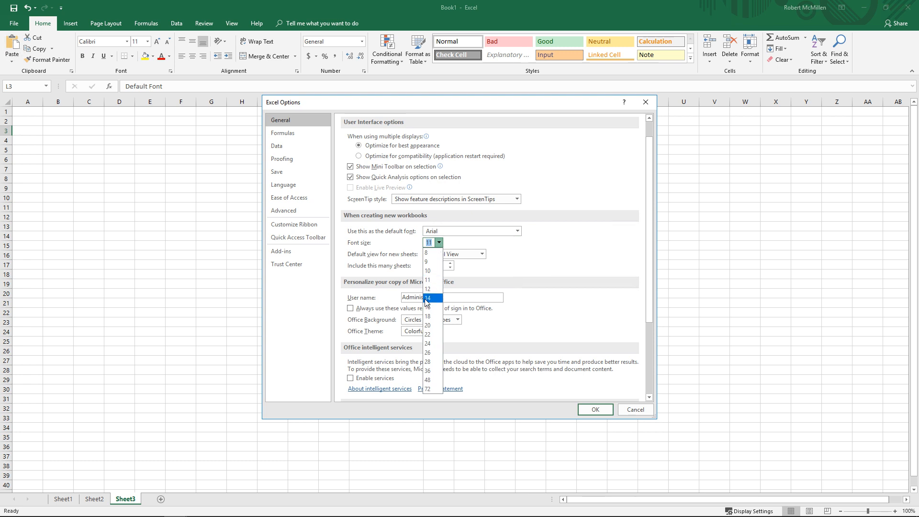
click(427, 298)
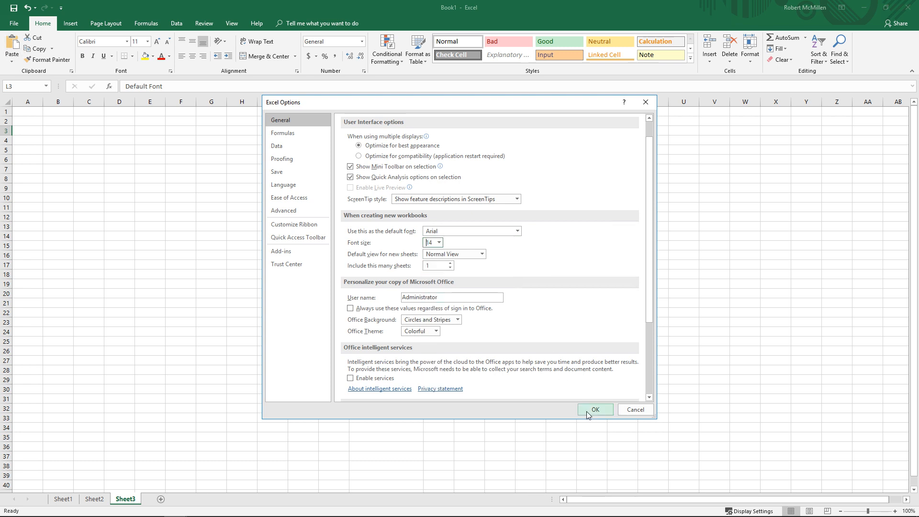
click(594, 408)
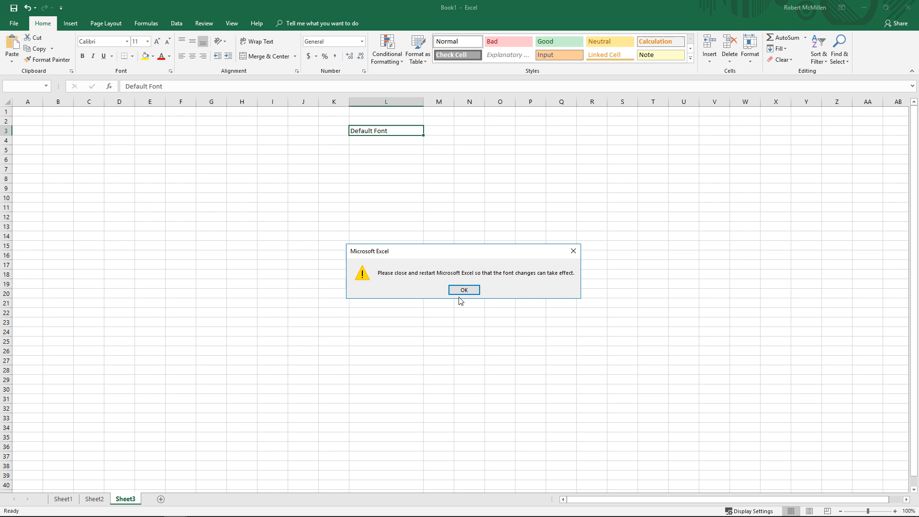
Step: Acknowledge the restart notice and close Excel so the new default takes effect
click(463, 289)
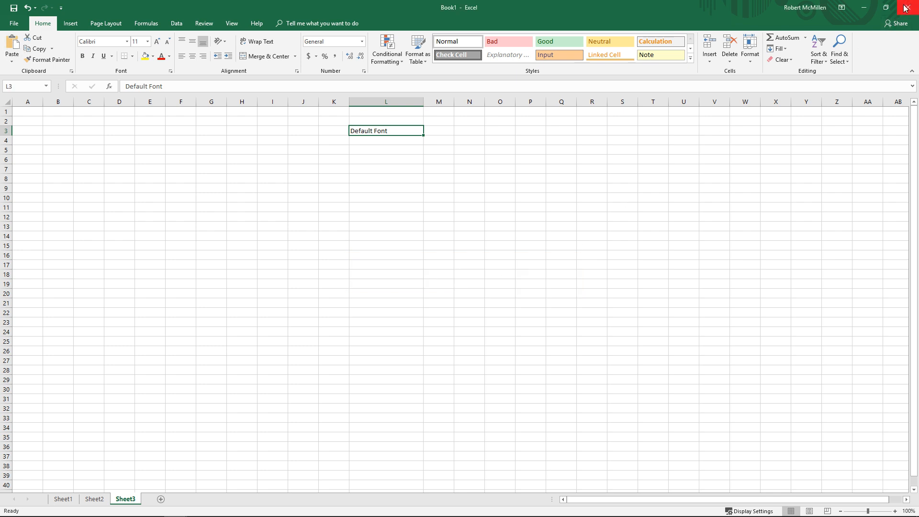
click(62, 499)
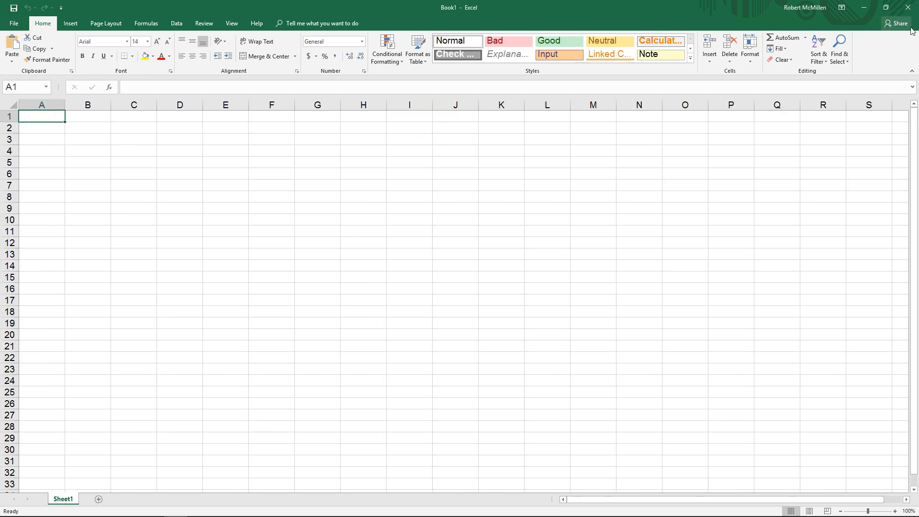
Step: Enter the word 'Font' in cell I4 of the fresh workbook in the new Arial 14 default
click(409, 150)
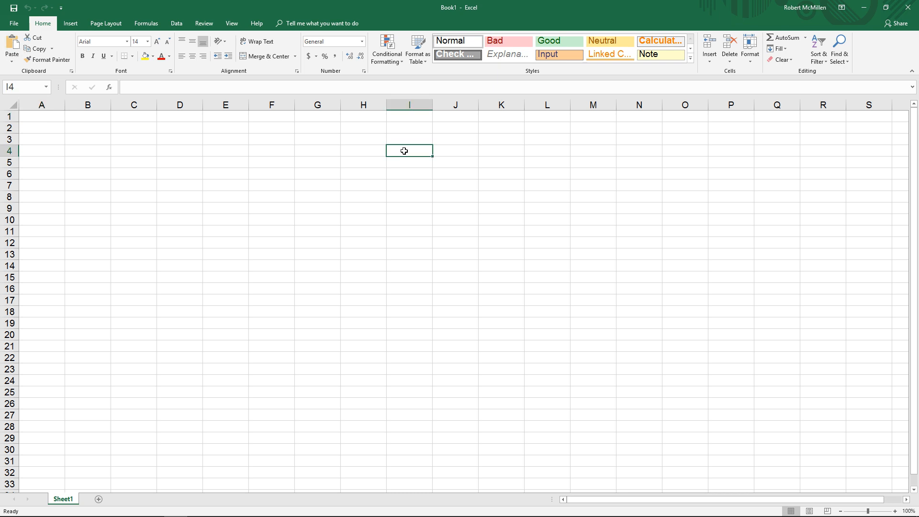
mouse_move(102, 41)
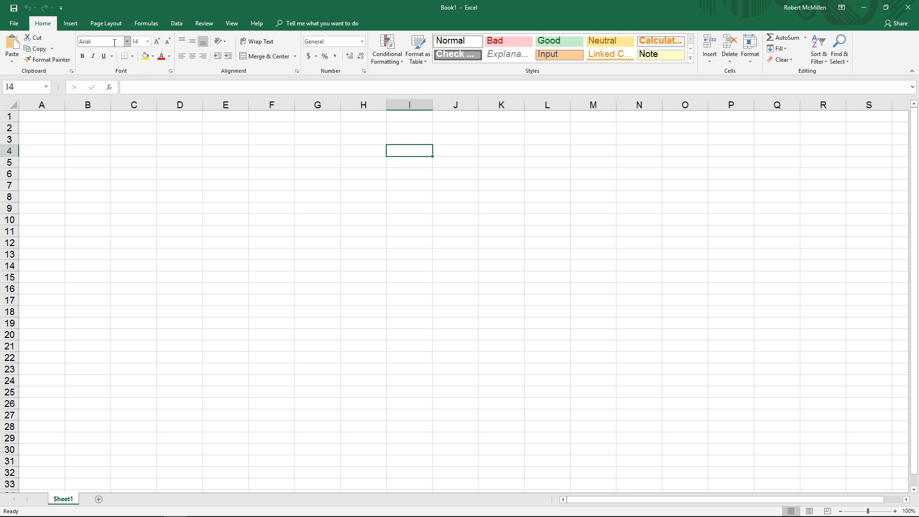
mouse_move(375, 145)
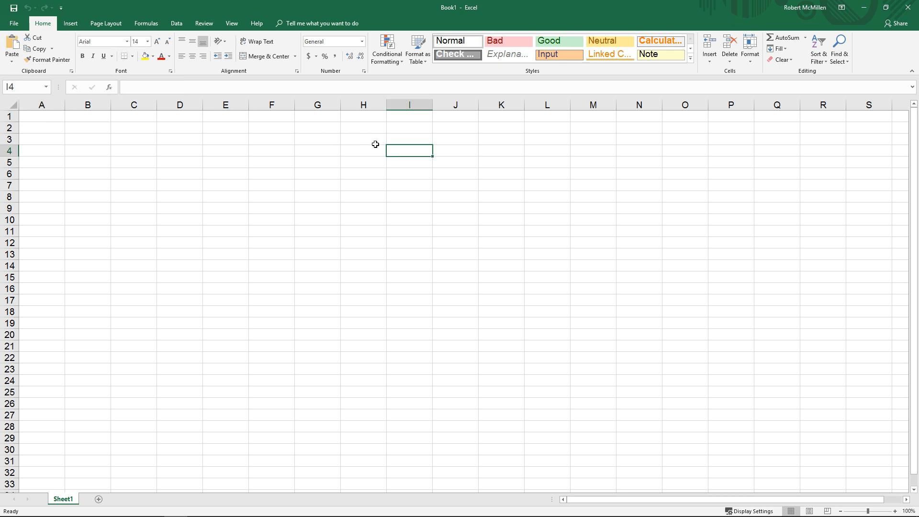
text(Fo)
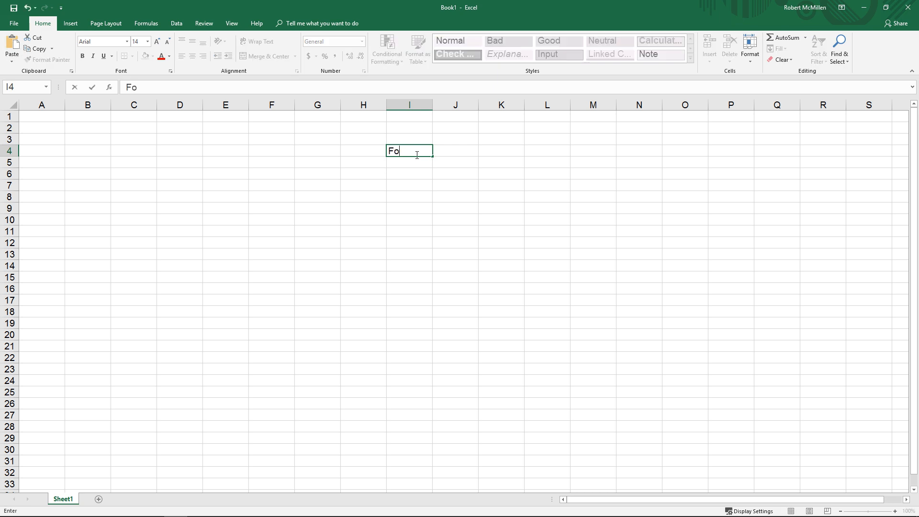
text(nt)
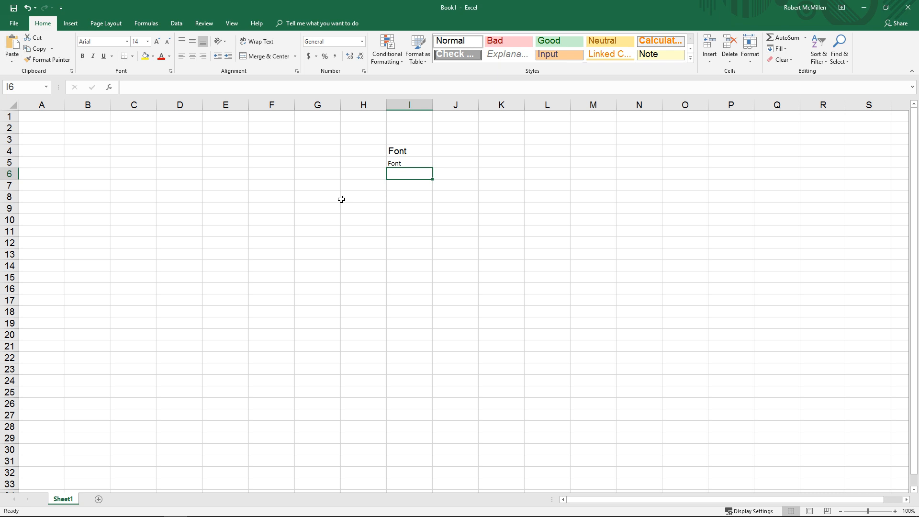
mouse_move(317, 208)
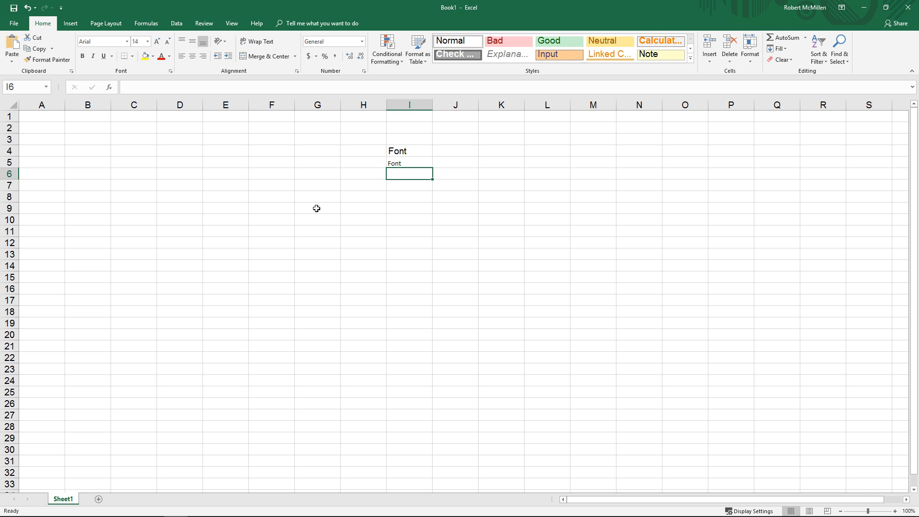